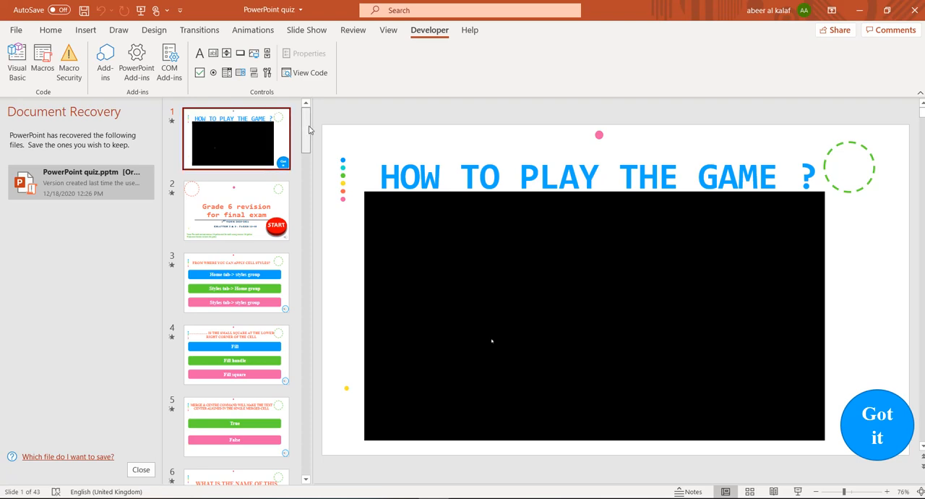
Dismiss the wrong-answer score message and return to slide 5, the Merge & Centre question.
scroll(down, 3)
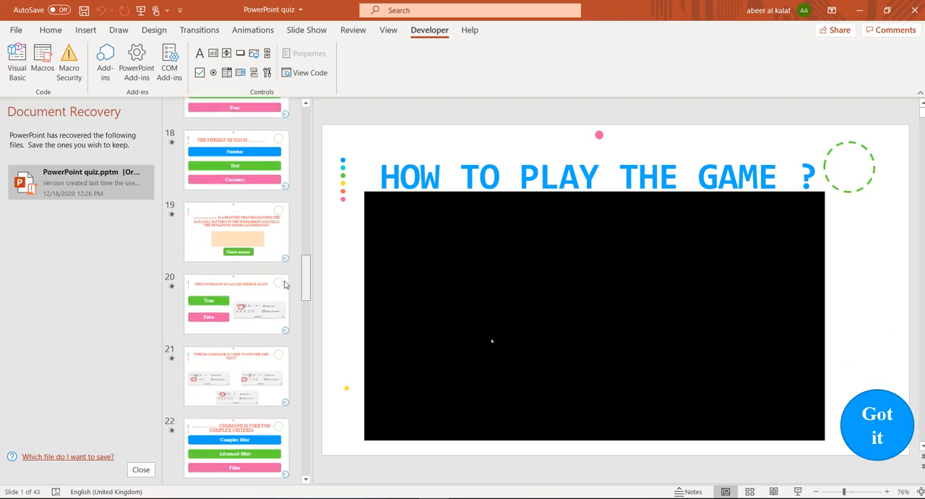
scroll(down, 3)
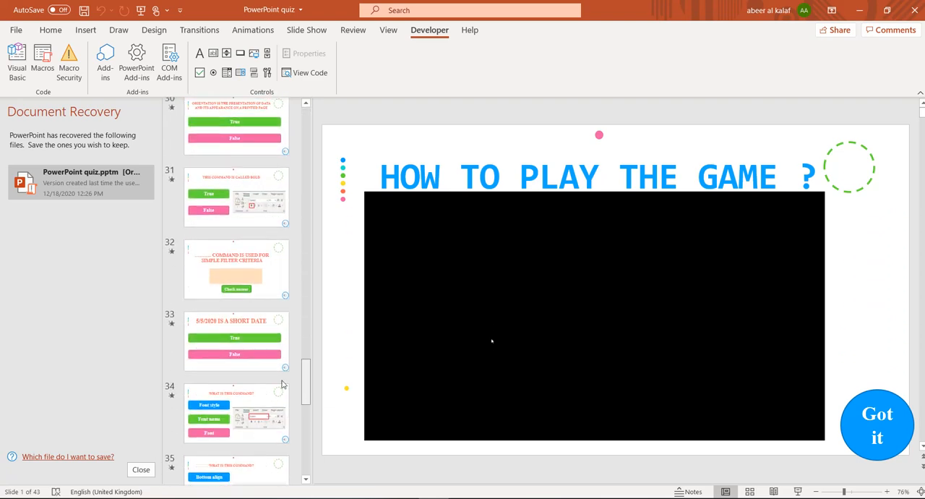
scroll(down, 3)
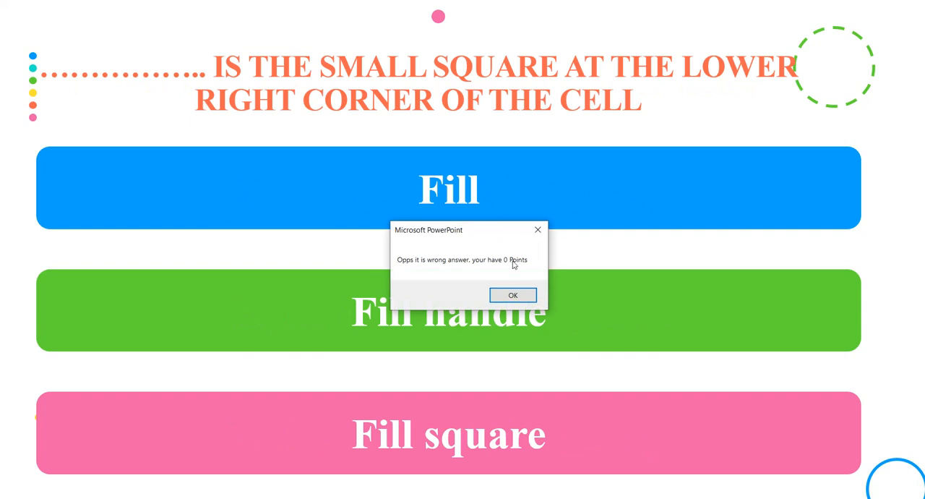
click(511, 295)
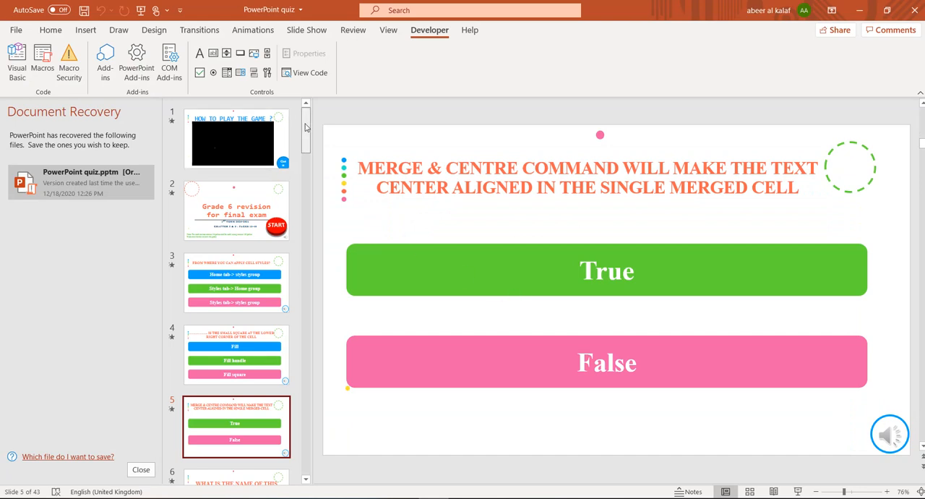
Select slide 6, enter 'lygy' in its answer box, then move on to slide 12.
scroll(down, 3)
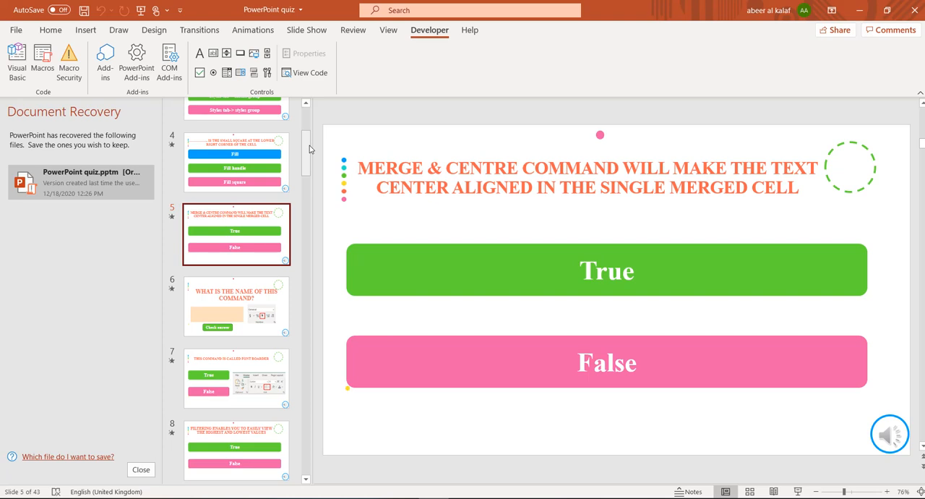
click(236, 307)
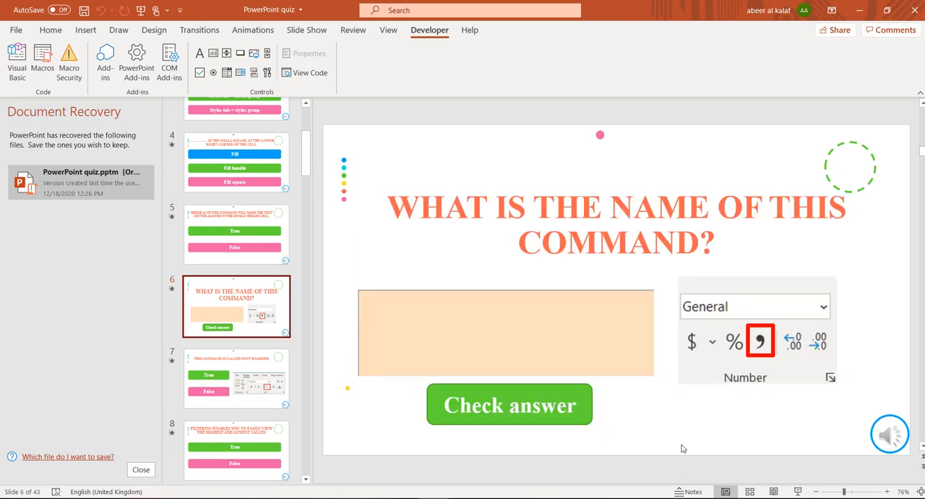
text(lygy)
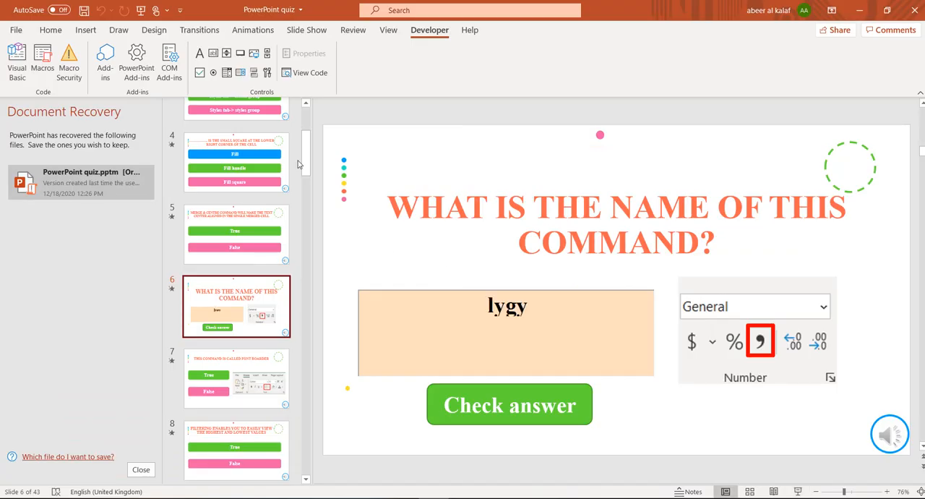
mouse_move(173, 281)
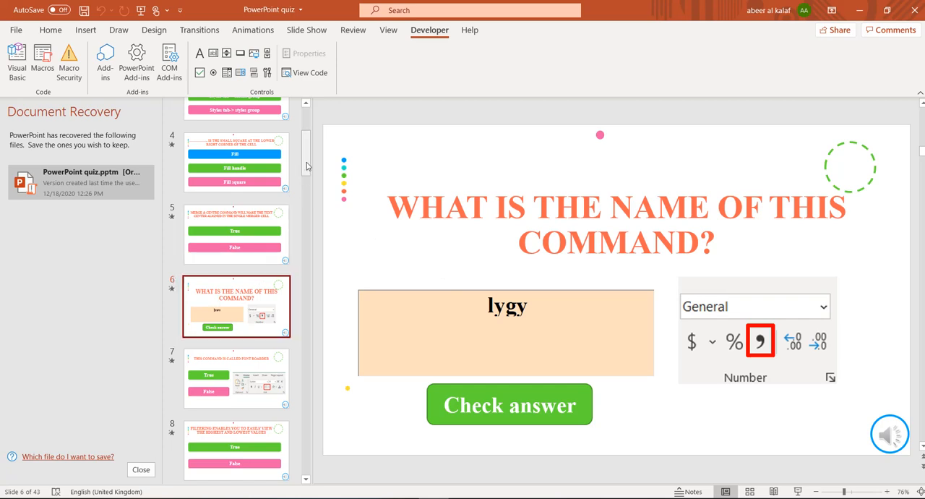
scroll(down, 3)
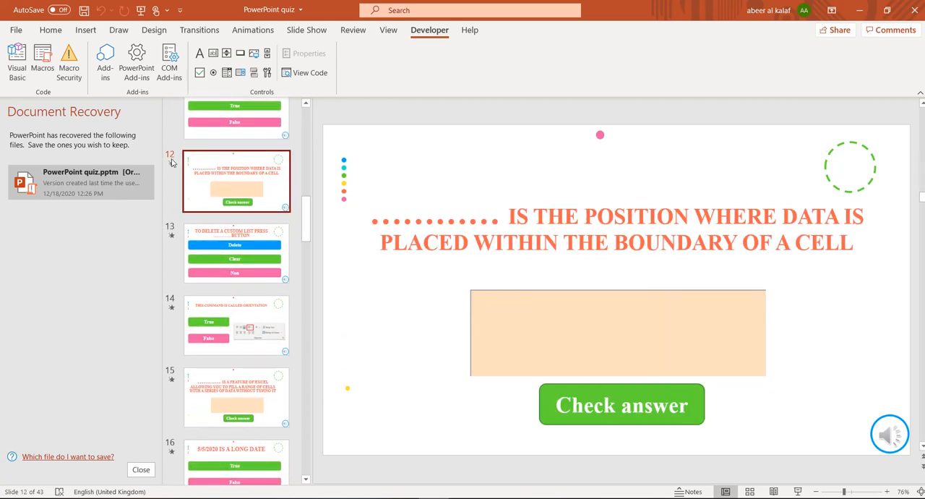
mouse_move(173, 159)
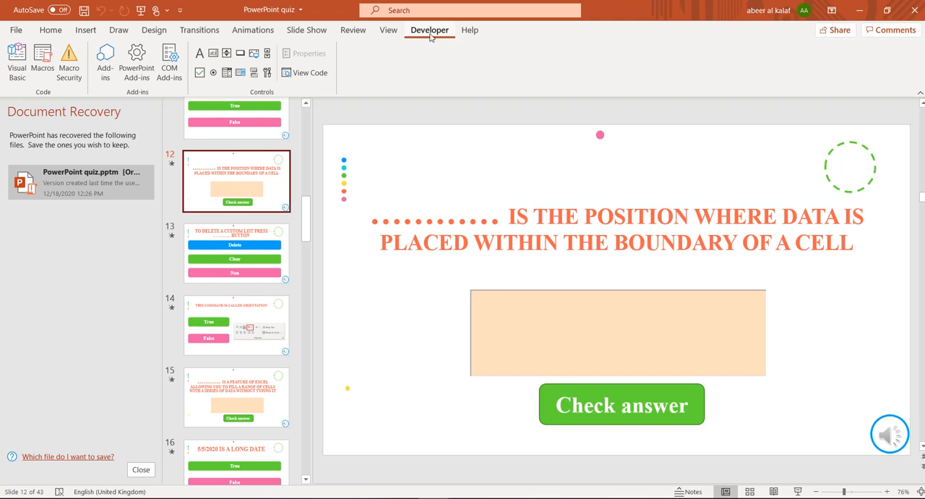
Launch the Visual Basic editor to review the Start_game, correct and wrong macros.
scroll(down, 3)
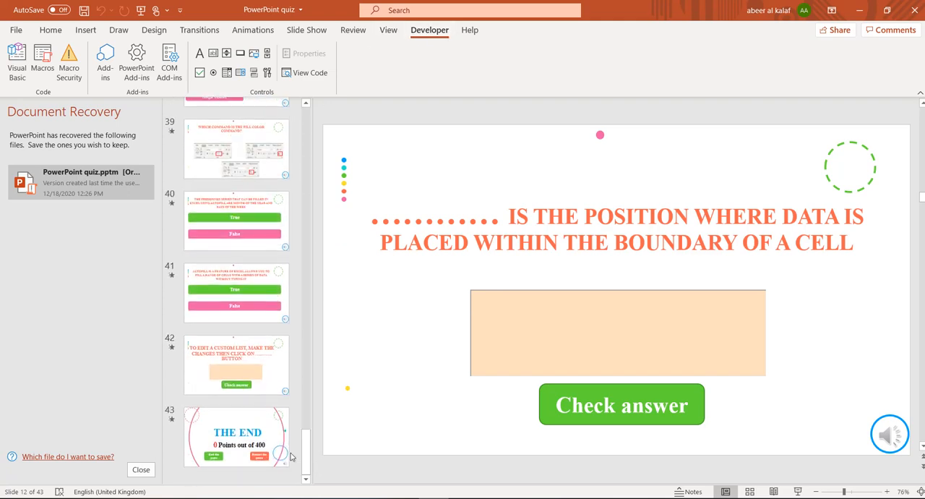
click(237, 437)
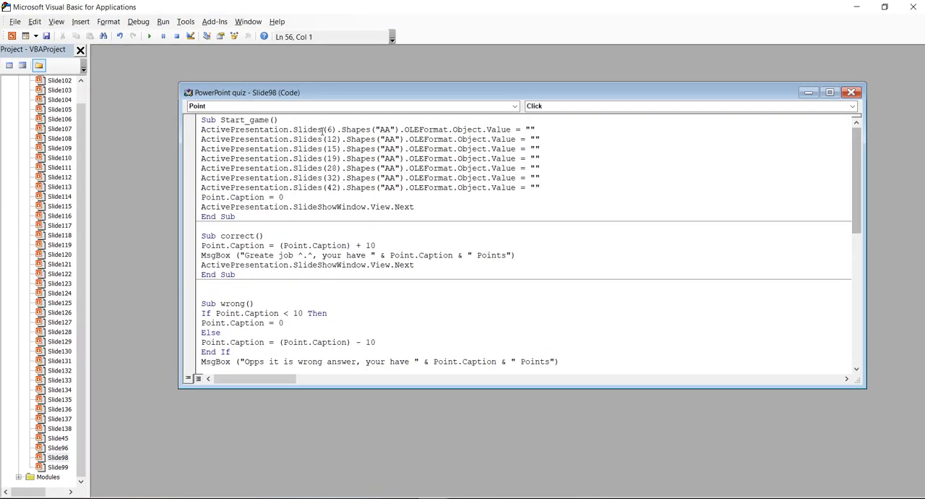
drag(271, 149, 284, 197)
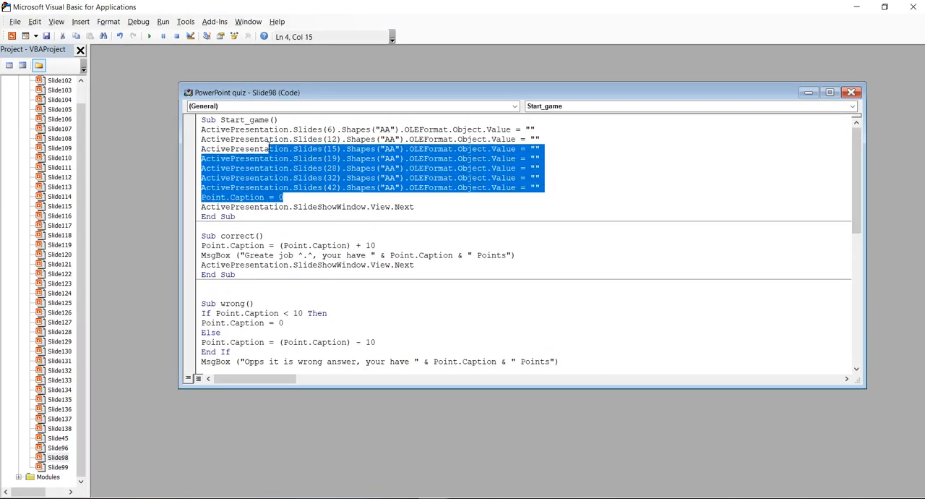
click(209, 131)
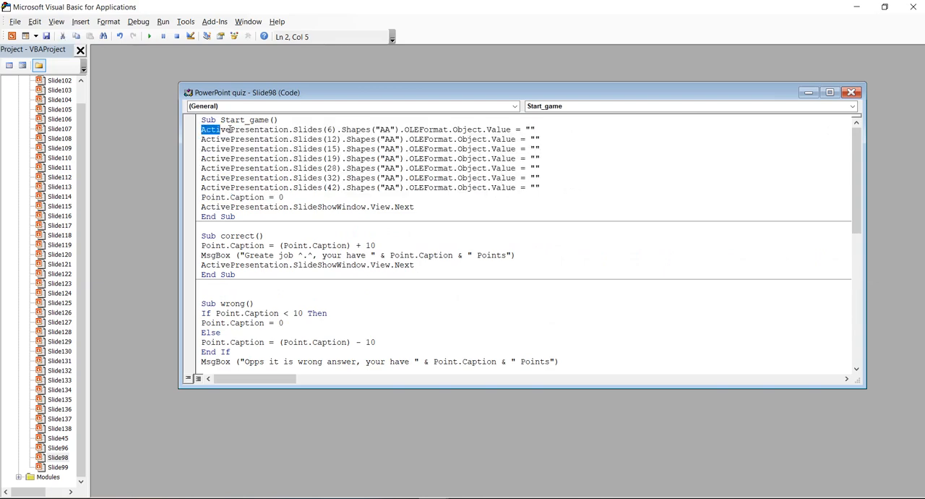
drag(209, 130, 540, 188)
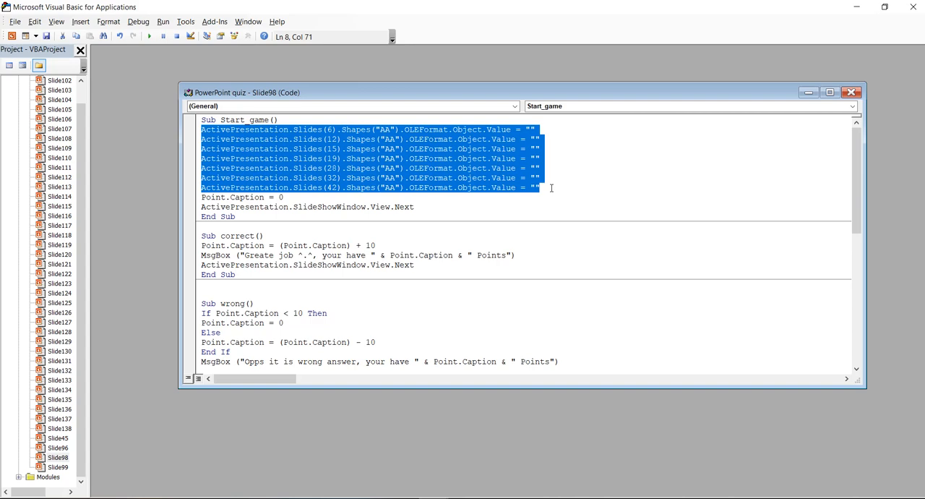
mouse_move(546, 188)
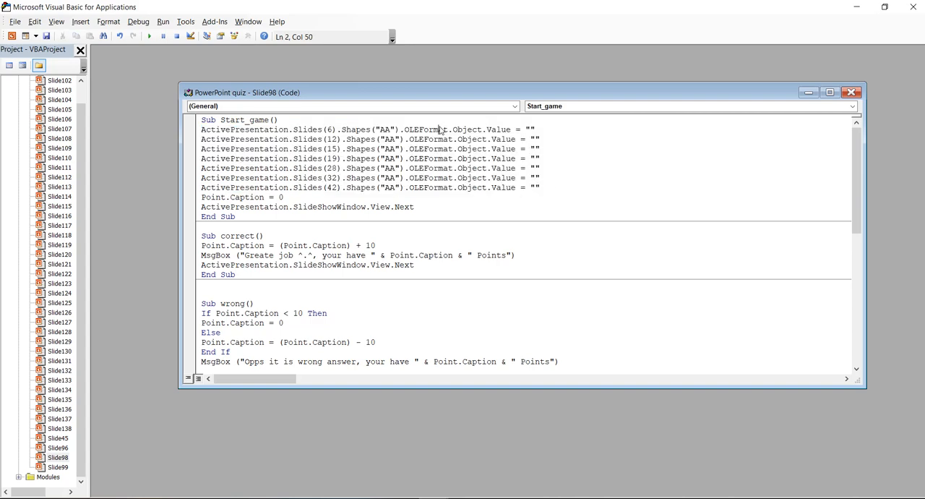
double_click(329, 130)
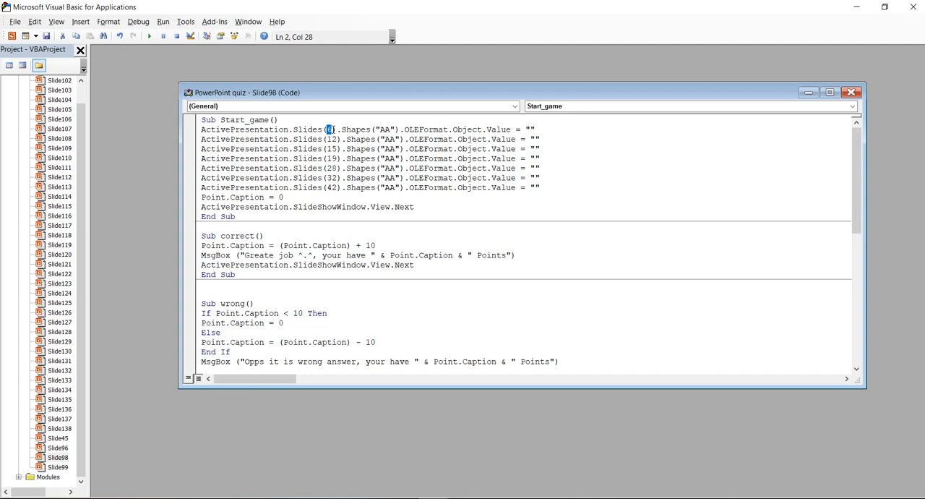
mouse_move(433, 480)
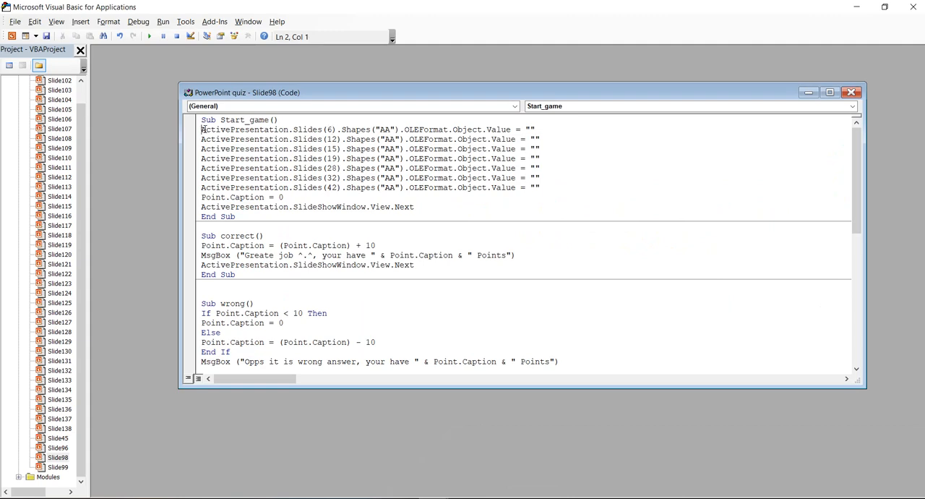
drag(201, 130, 538, 188)
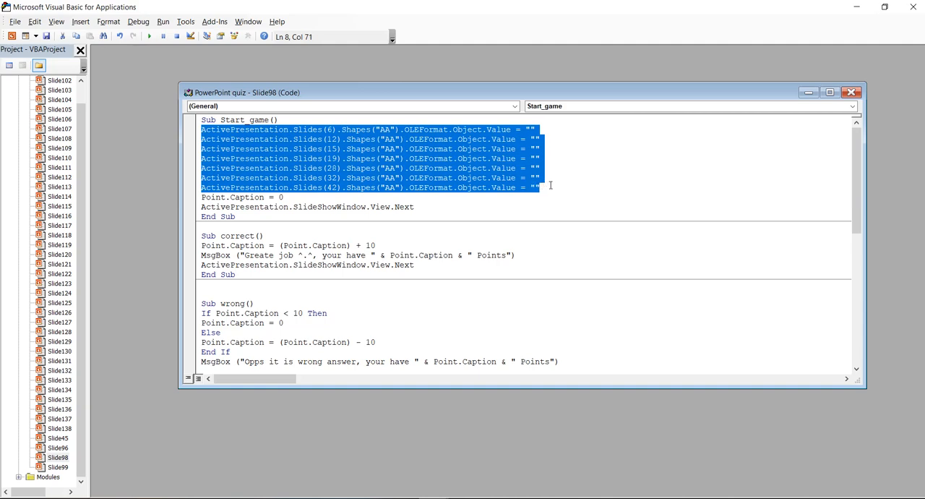